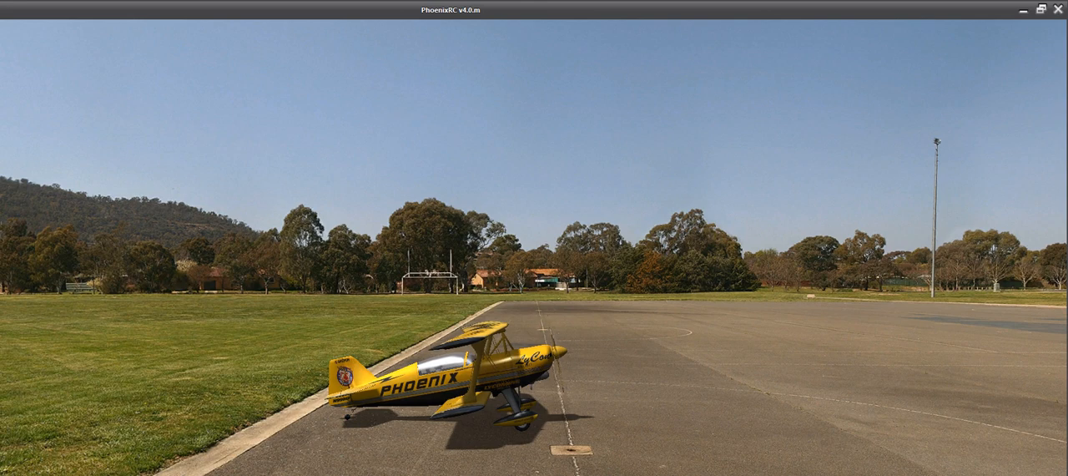
{"action": "mouse_move", "coordinate": [25, 32]}
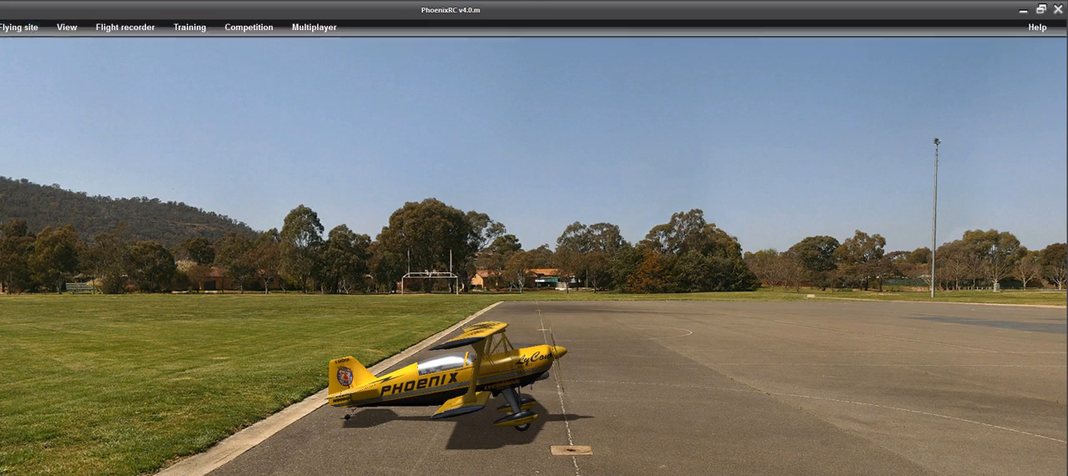
Launch the Setup New Transmitter Wizard and advance to the Calibrate transmitter introduction.
{"action": "left_click", "coordinate": [18, 27]}
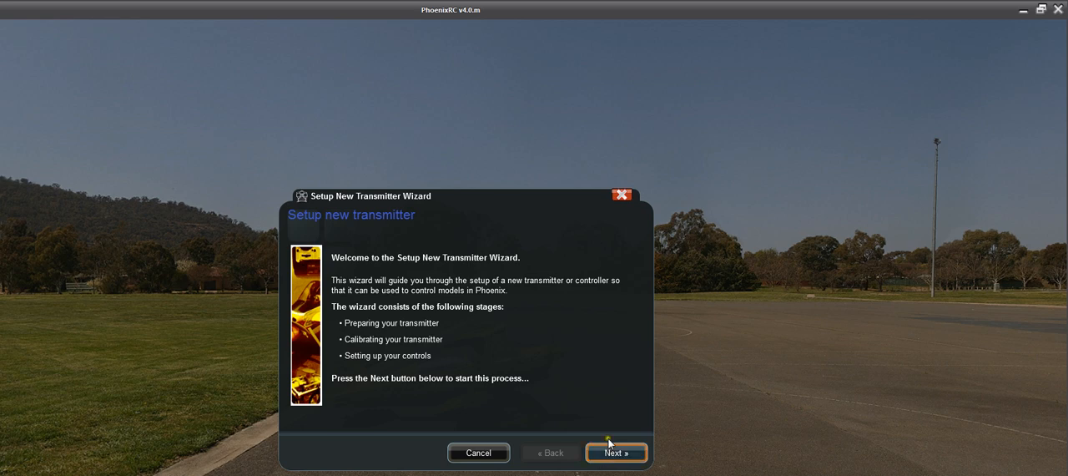
{"action": "left_click", "coordinate": [616, 452]}
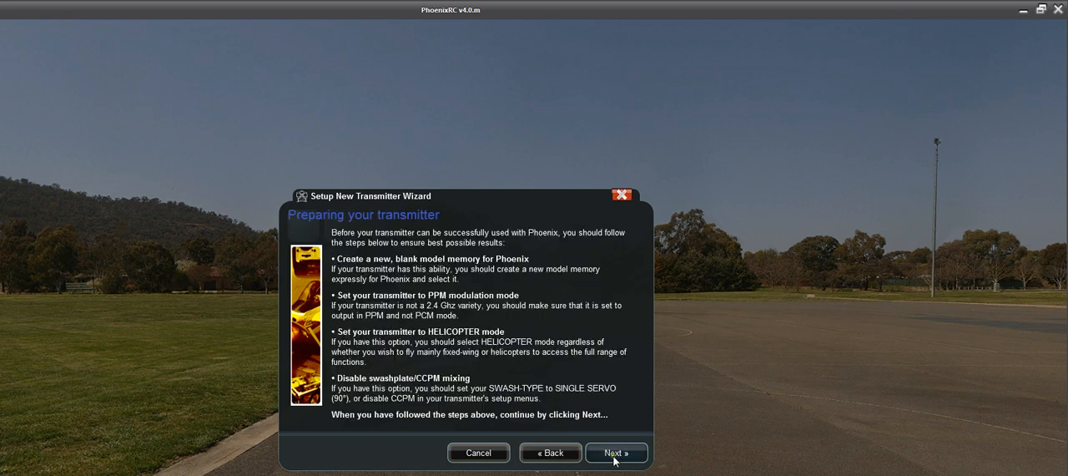
{"action": "left_click", "coordinate": [616, 452]}
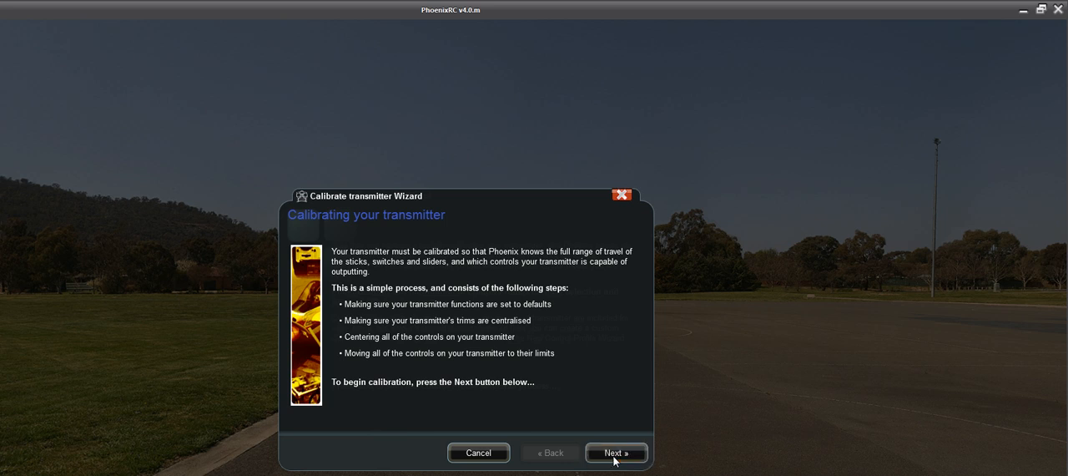
Advance through the calibration intro and default switch positions to Centre all controls.
{"action": "left_click", "coordinate": [616, 452]}
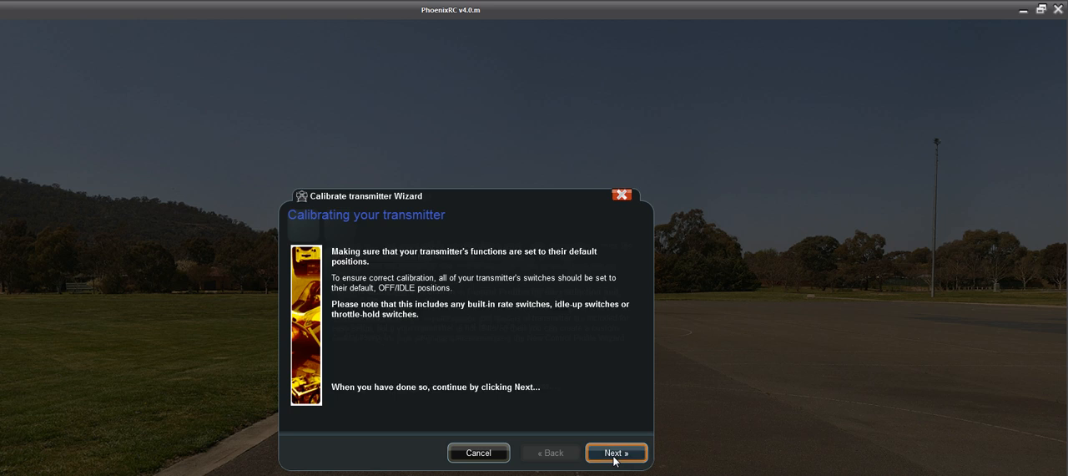
{"action": "left_click", "coordinate": [616, 452]}
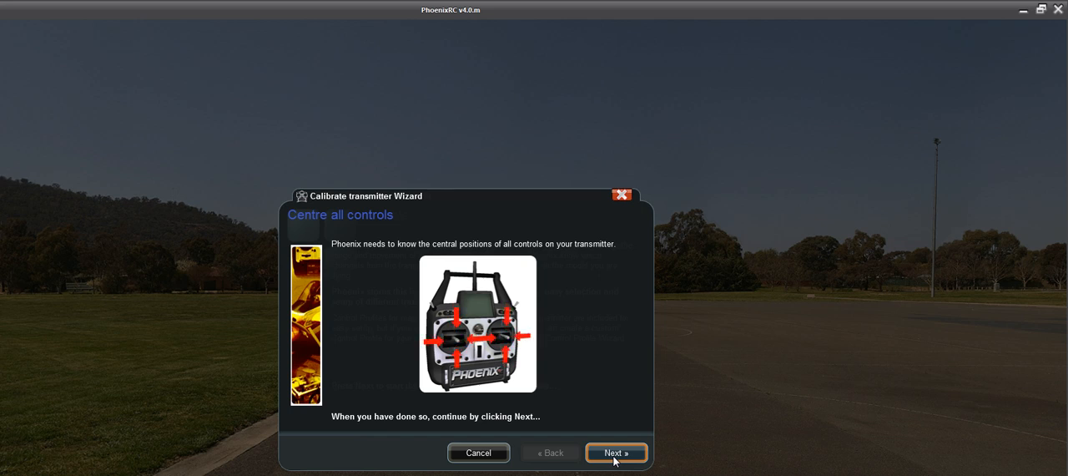
Record centred controls and advance to Move all sticks to extents.
{"action": "left_click", "coordinate": [616, 452]}
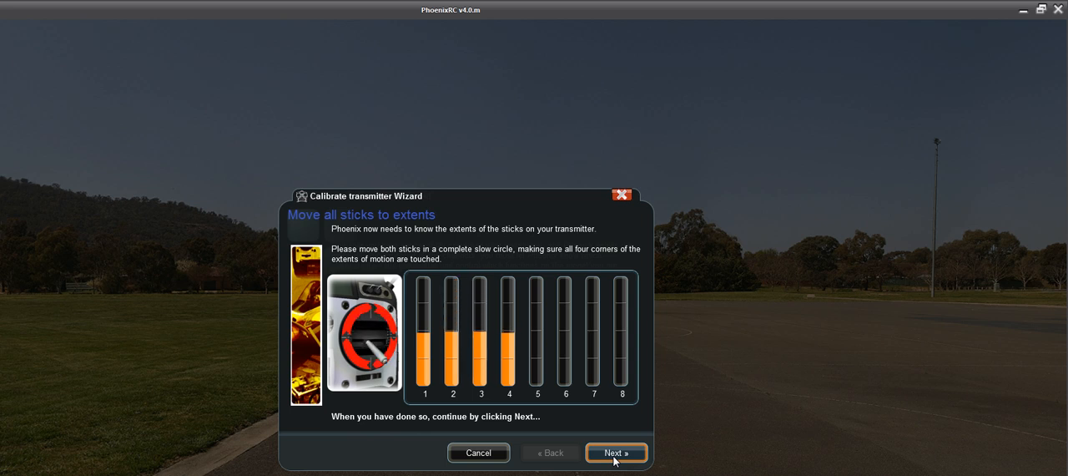
Record full stick circles and advance to Move all switches to extents.
{"action": "left_click", "coordinate": [615, 452]}
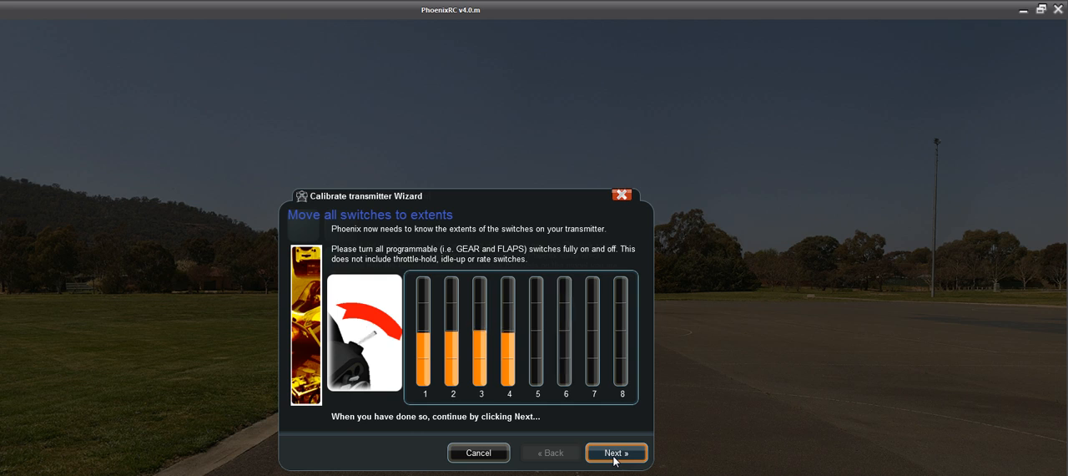
Check and finish calibration, then reach the transmitter-make list in Setup Controls Wizard.
{"action": "left_click", "coordinate": [616, 453]}
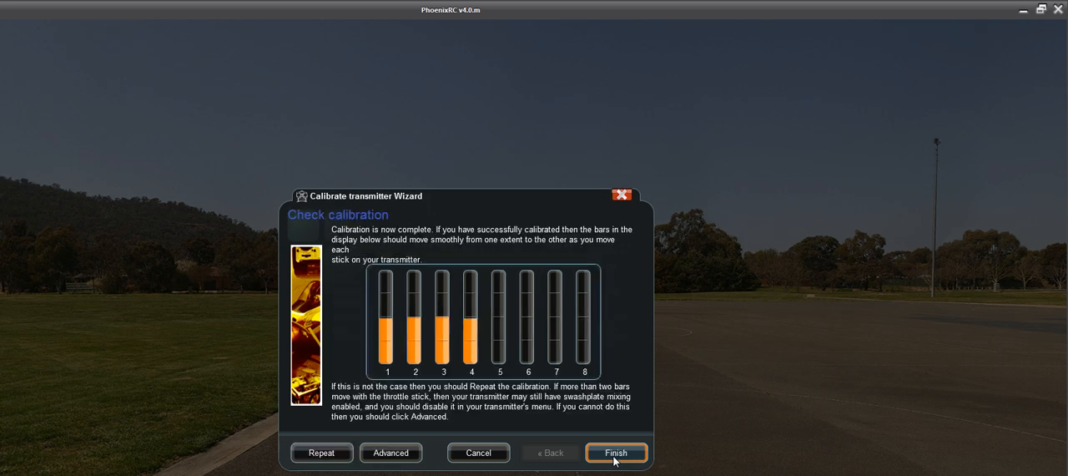
{"action": "left_click", "coordinate": [616, 453]}
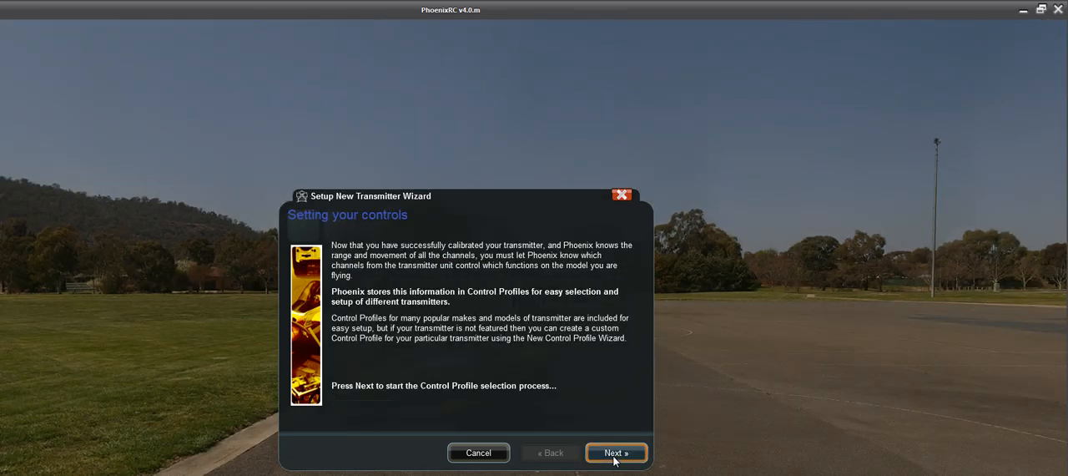
{"action": "left_click", "coordinate": [616, 453]}
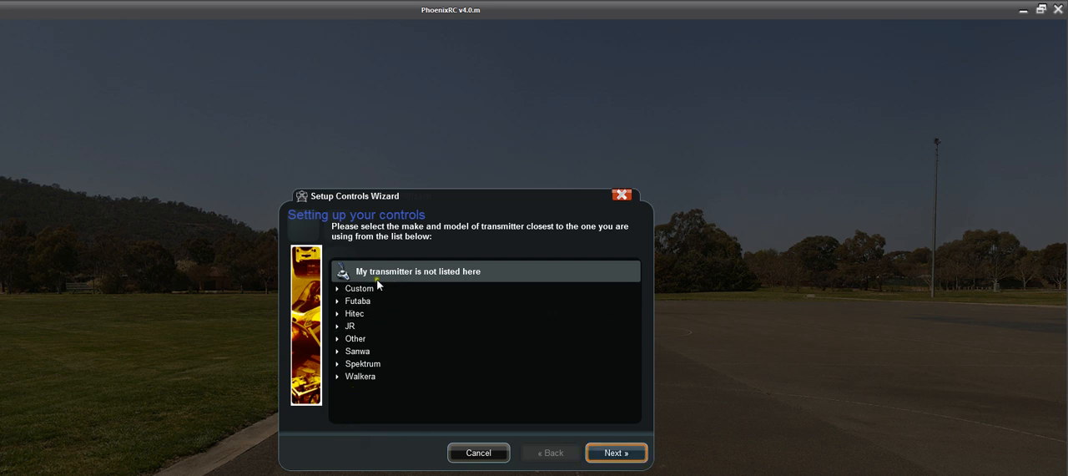
{"action": "mouse_move", "coordinate": [389, 344]}
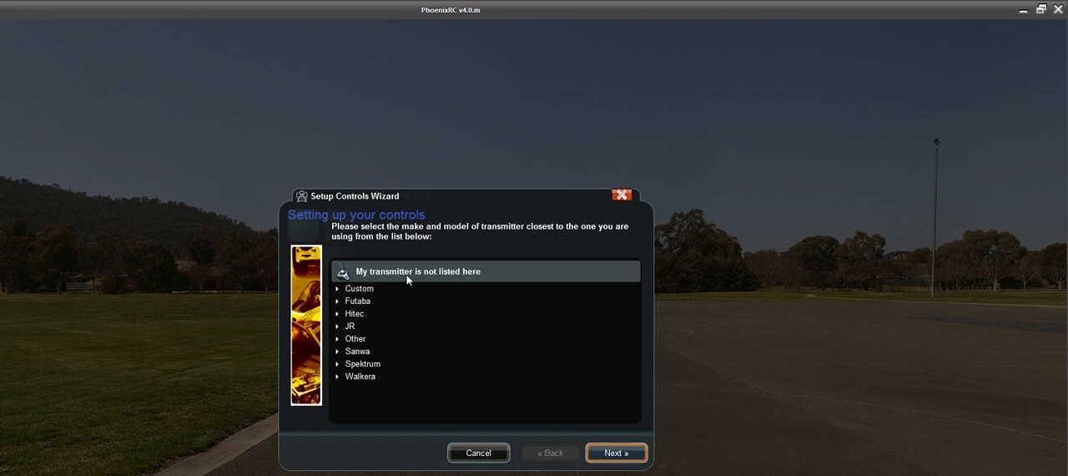
Select the Turnigy 9XR profile under Custom and finish the wizard.
{"action": "left_click", "coordinate": [359, 288]}
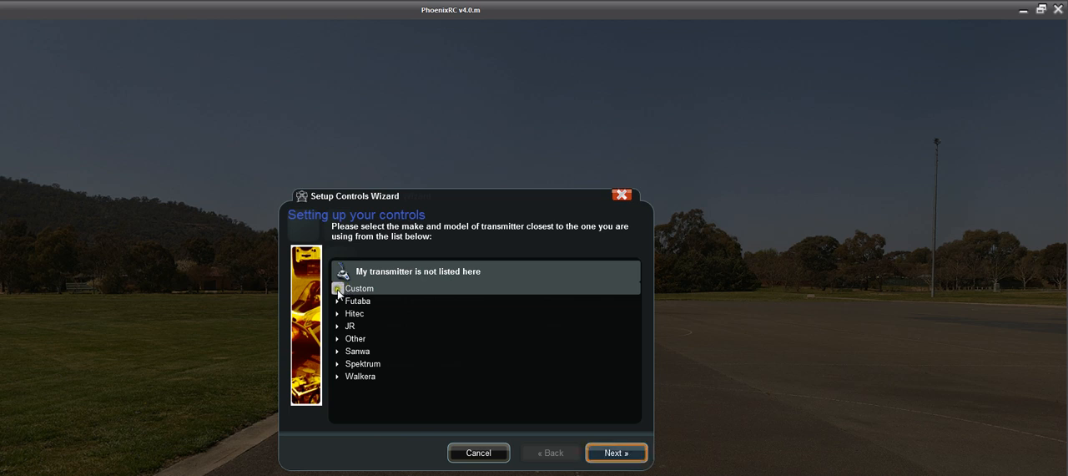
{"action": "left_click", "coordinate": [338, 288]}
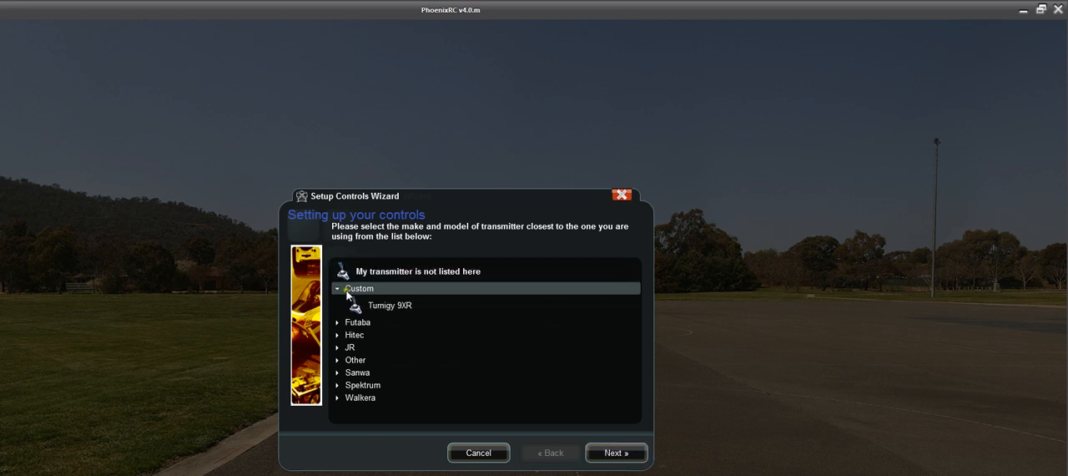
{"action": "left_click", "coordinate": [389, 304]}
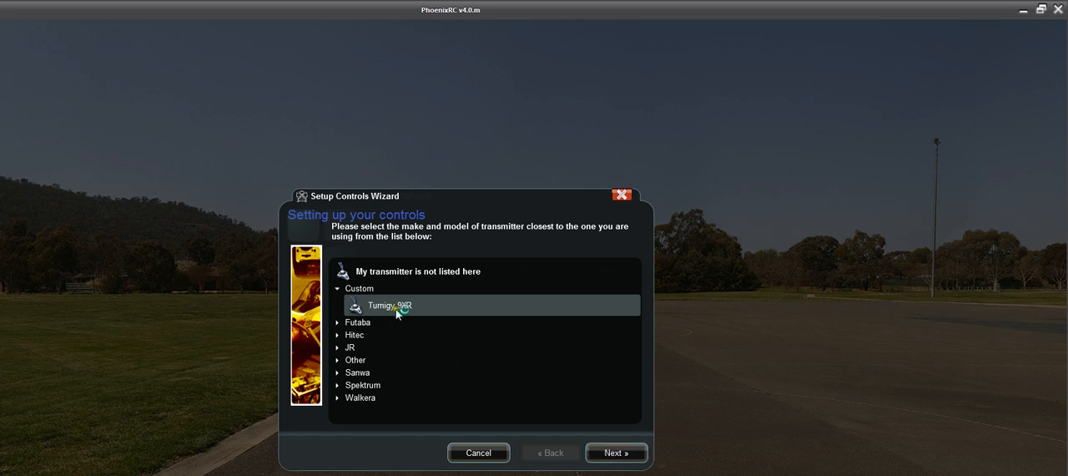
{"action": "left_click", "coordinate": [616, 452]}
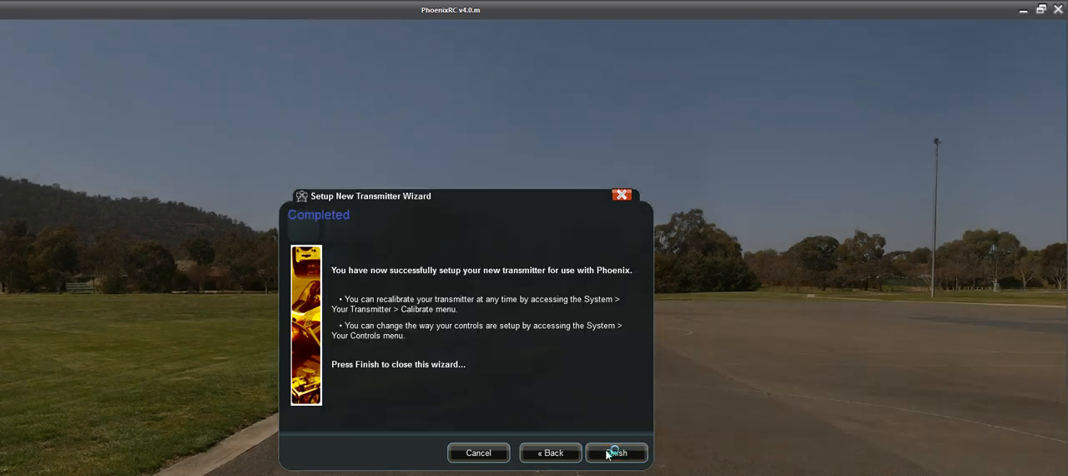
{"action": "left_click", "coordinate": [616, 452]}
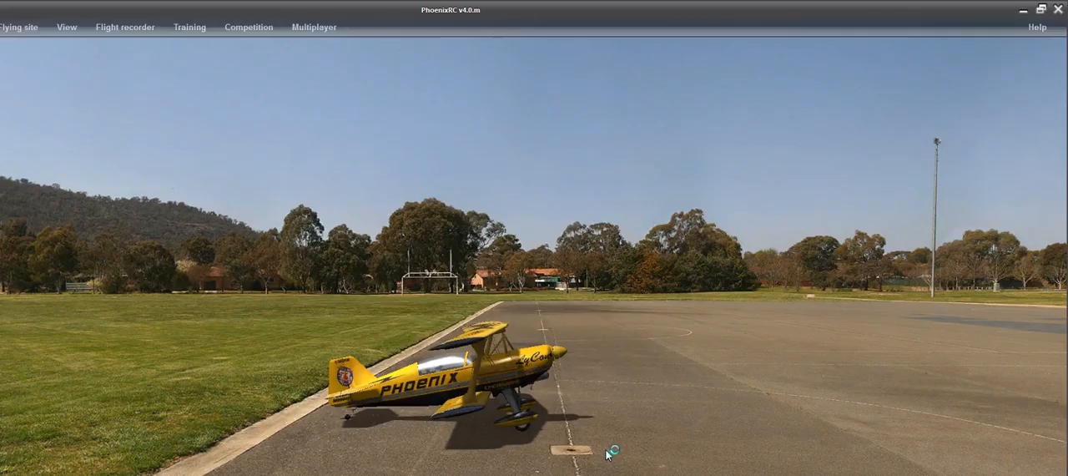